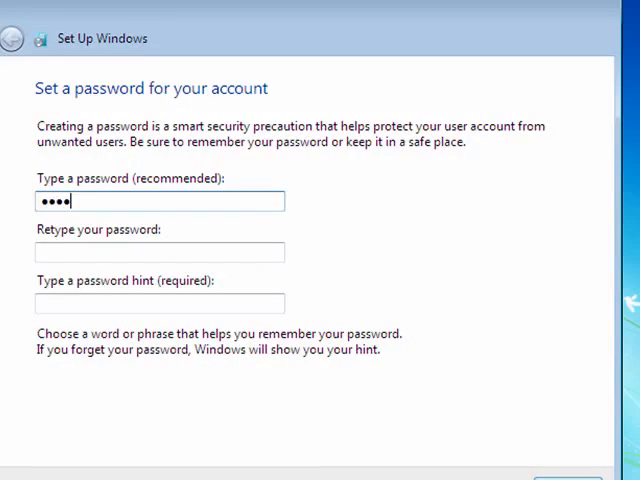
- Enter and confirm the account password and add the password hint 'hint'
text(••••)
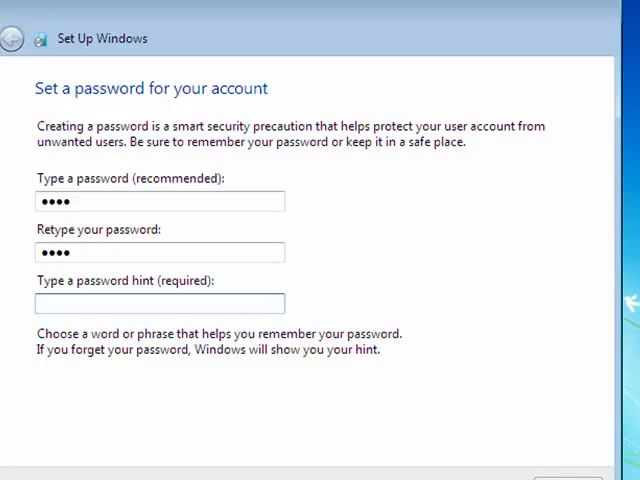
text(hint)
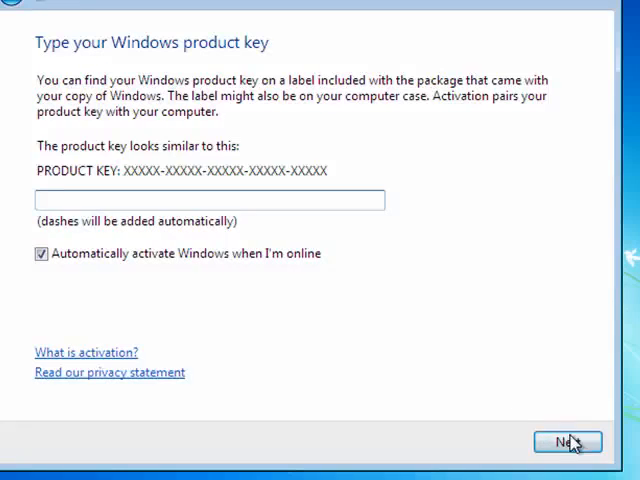
- Continue past the product key step with the key left blank
click(568, 442)
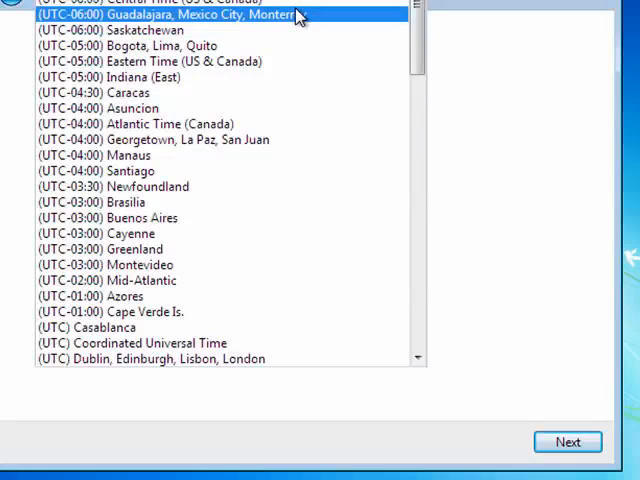
- Choose (UTC-06:00) Central Time (US & Canada) and accept the date and time settings
click(180, 10)
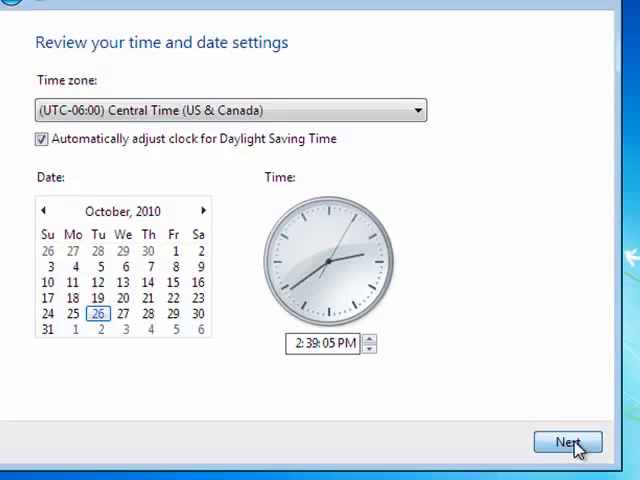
click(566, 442)
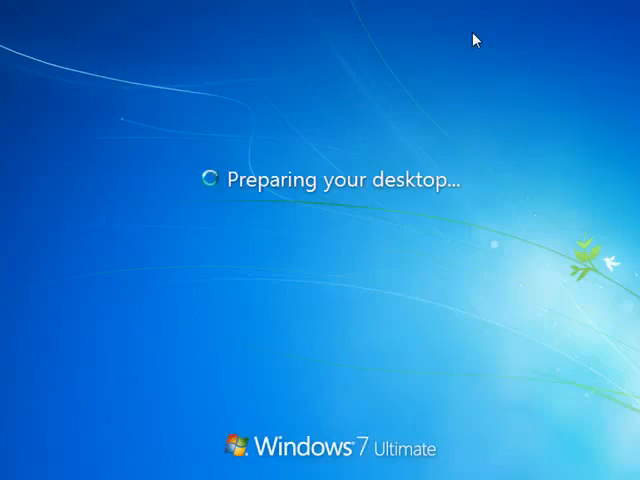
mouse_move(458, 62)
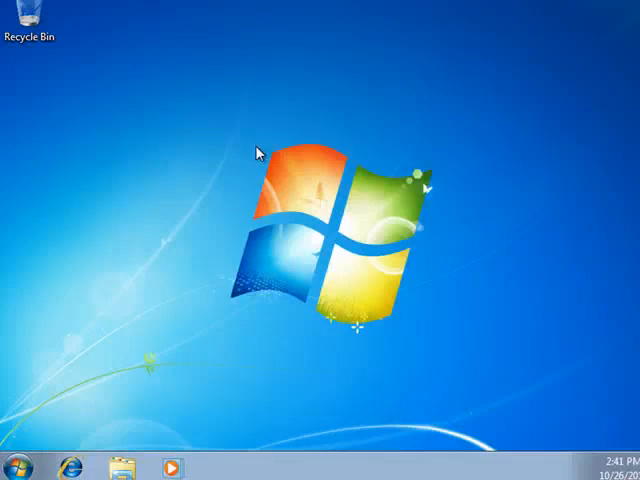
mouse_move(408, 132)
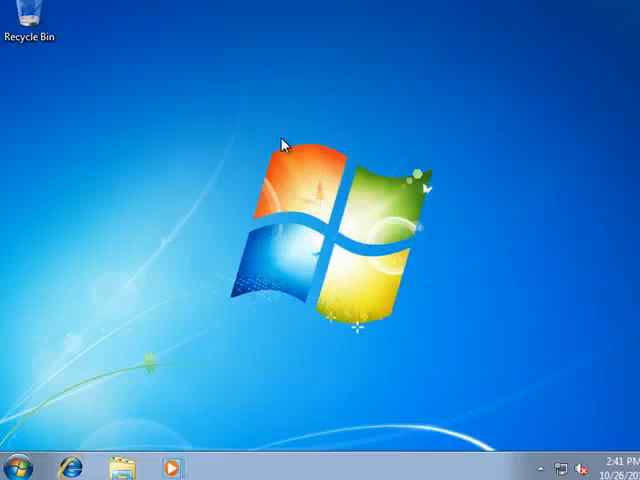
mouse_move(266, 176)
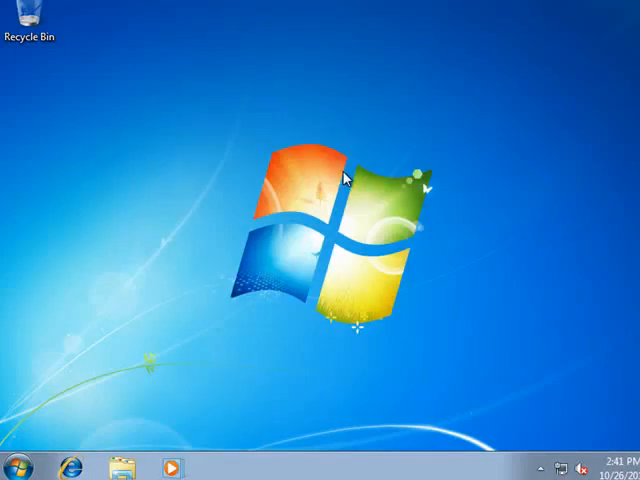
mouse_move(4, 284)
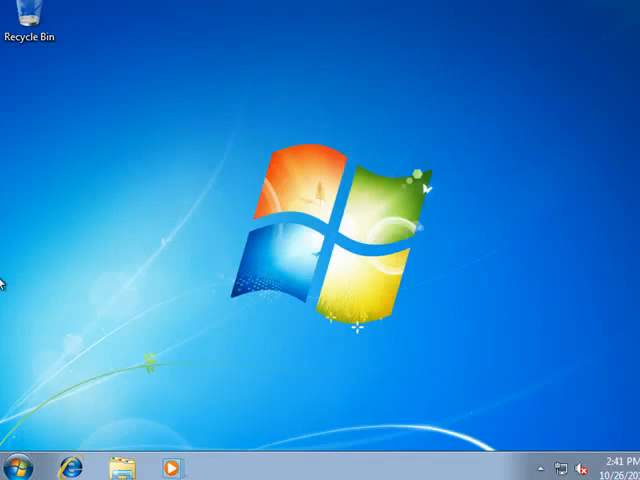